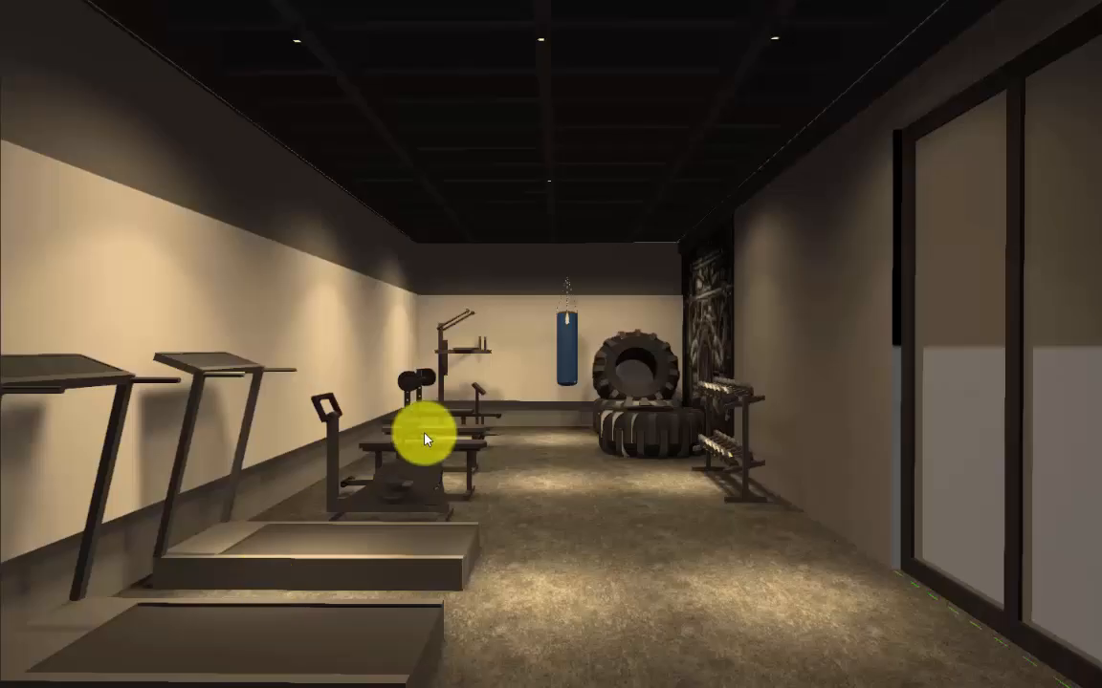
{"action": "mouse_move", "coordinate": [624, 659]}
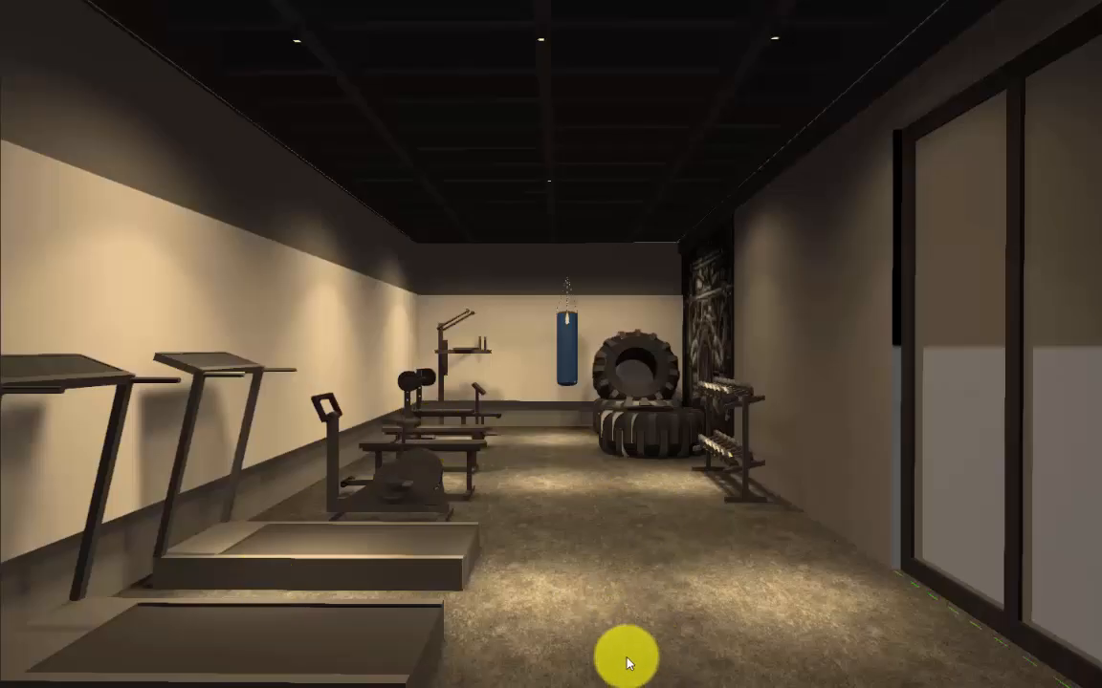
{"action": "mouse_move", "coordinate": [566, 522]}
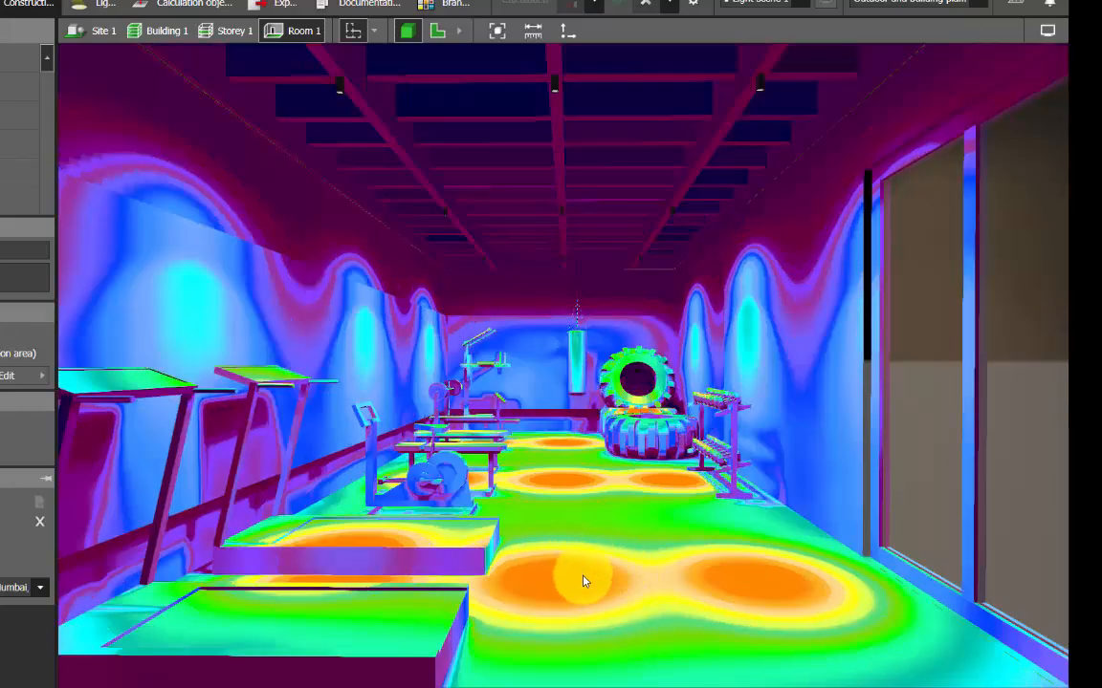
{"action": "left_click_drag", "start_coordinate": [585, 581], "coordinate": [486, 511]}
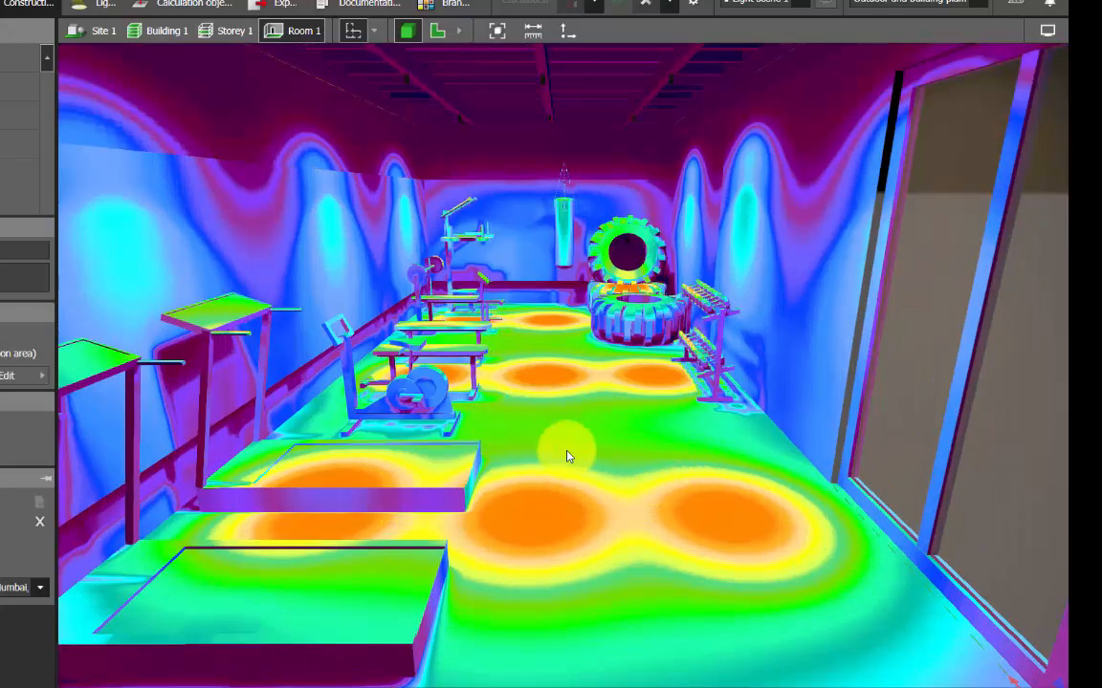
{"action": "left_click_drag", "start_coordinate": [567, 456], "coordinate": [670, 450]}
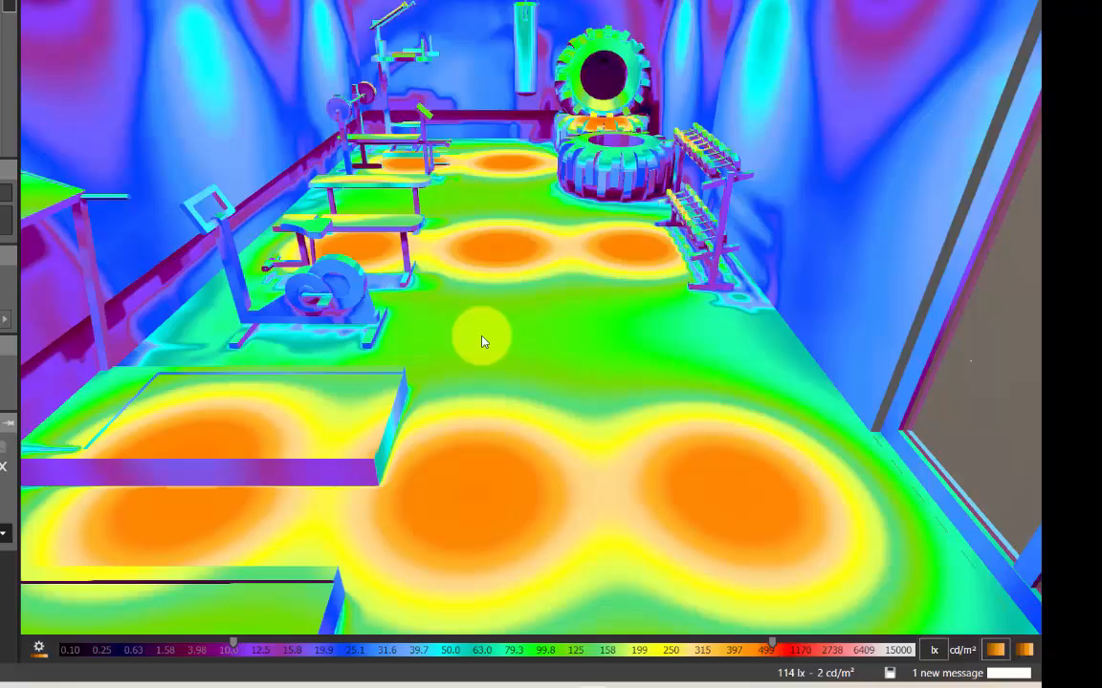
{"action": "mouse_move", "coordinate": [464, 419]}
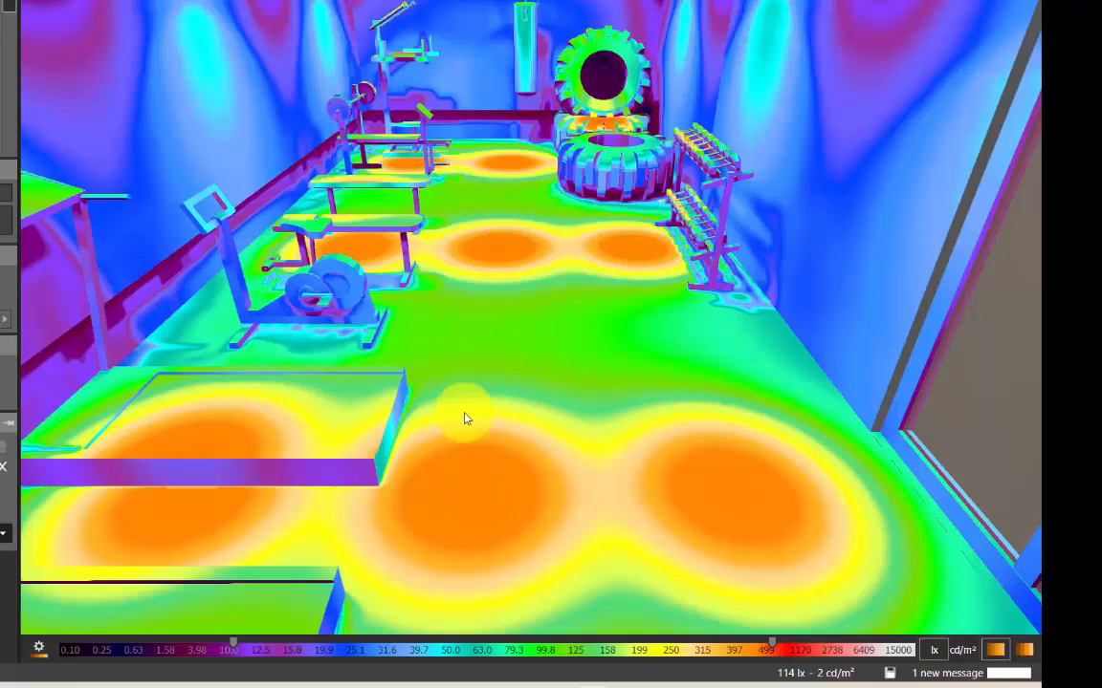
{"action": "left_click_drag", "start_coordinate": [469, 419], "coordinate": [478, 209]}
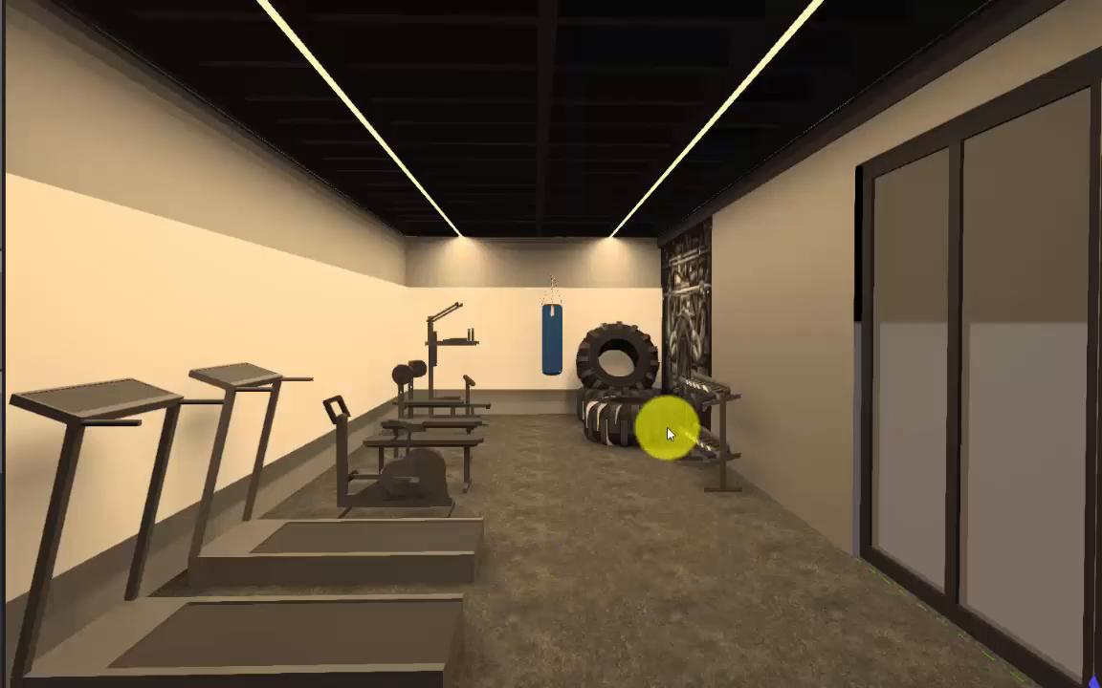
{"action": "mouse_move", "coordinate": [701, 625]}
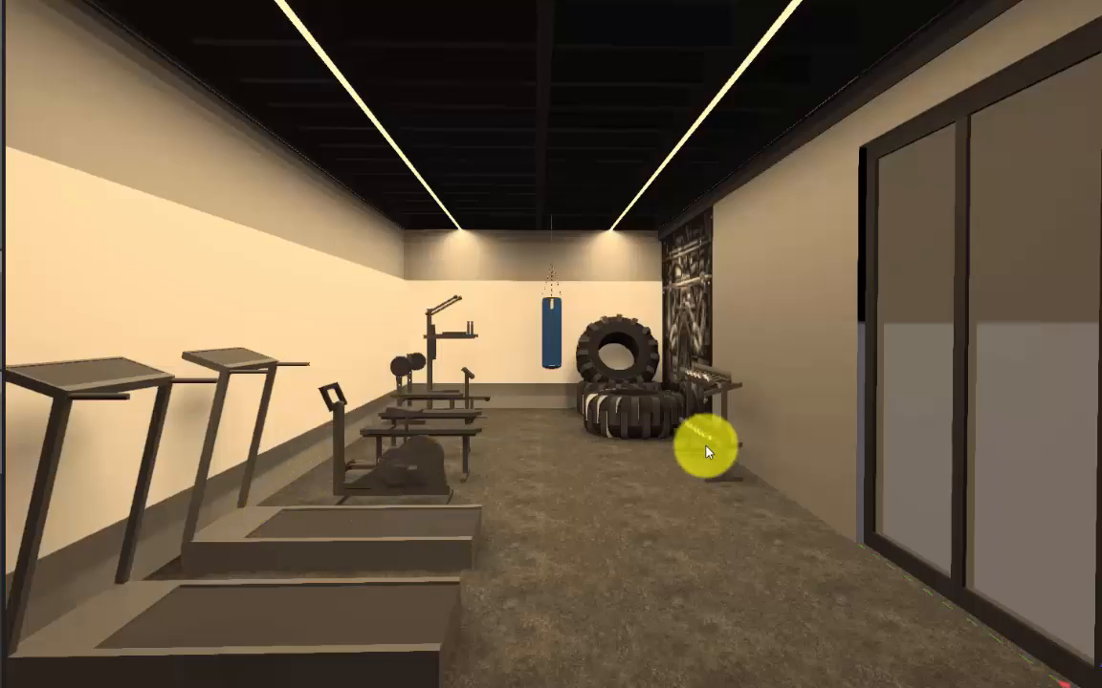
- Switch the view back to the false-colour downlight layout
{"action": "left_click", "coordinate": [957, 26]}
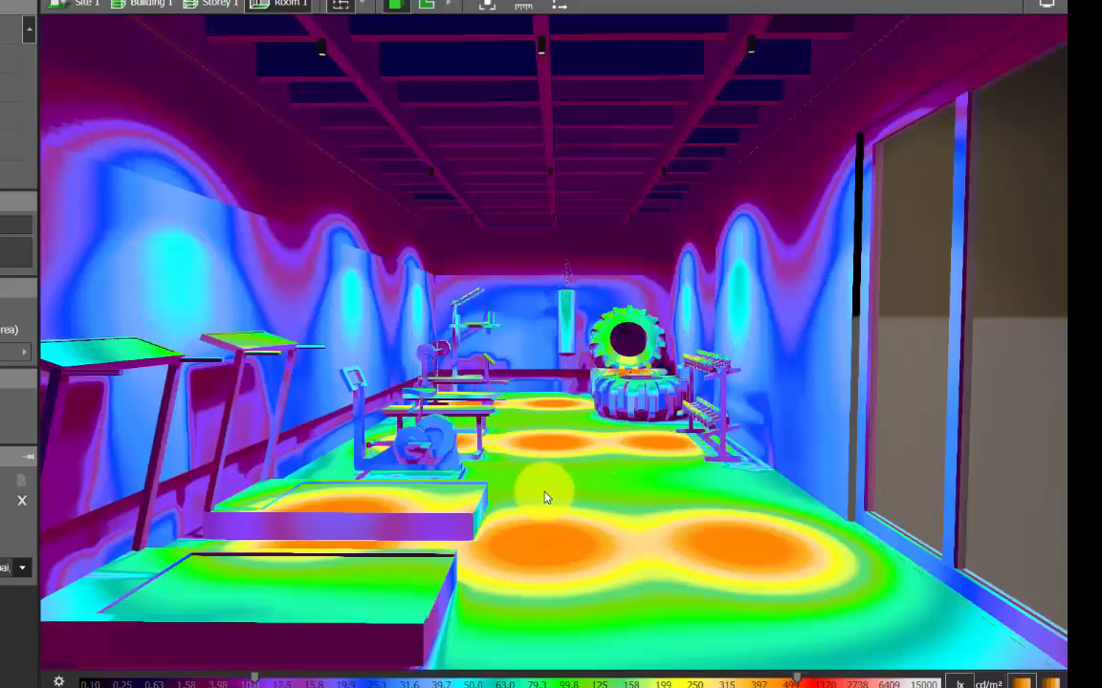
- Turn off False colours so the downlight layout shows as a realistic rendering
{"action": "left_click", "coordinate": [915, 26]}
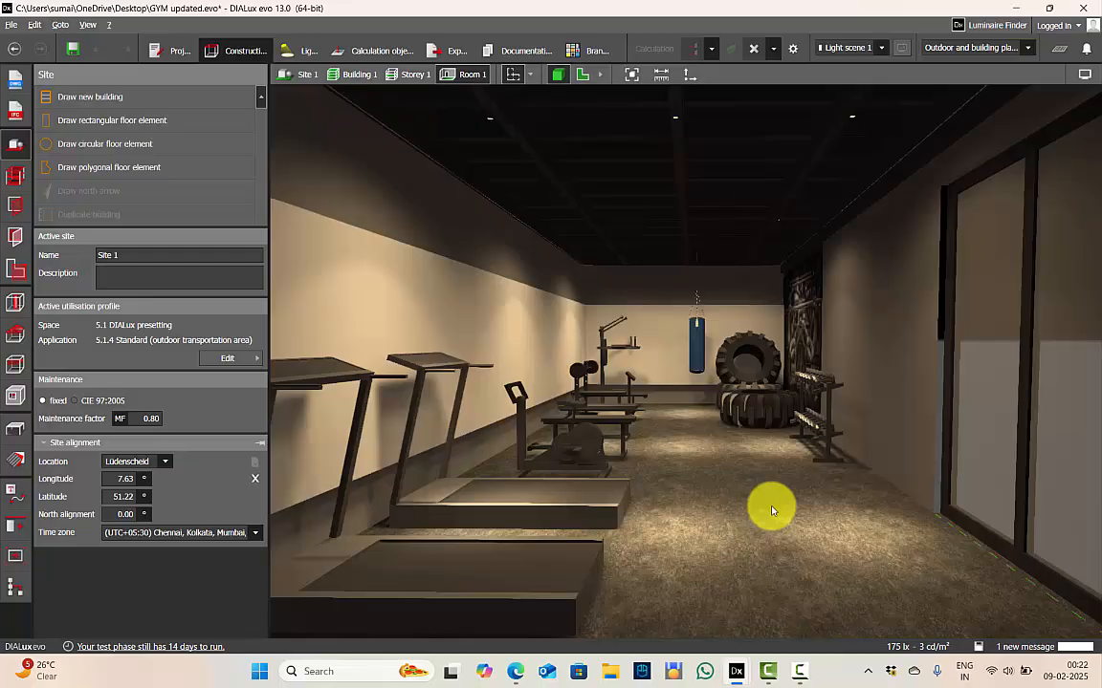
{"action": "mouse_move", "coordinate": [695, 541]}
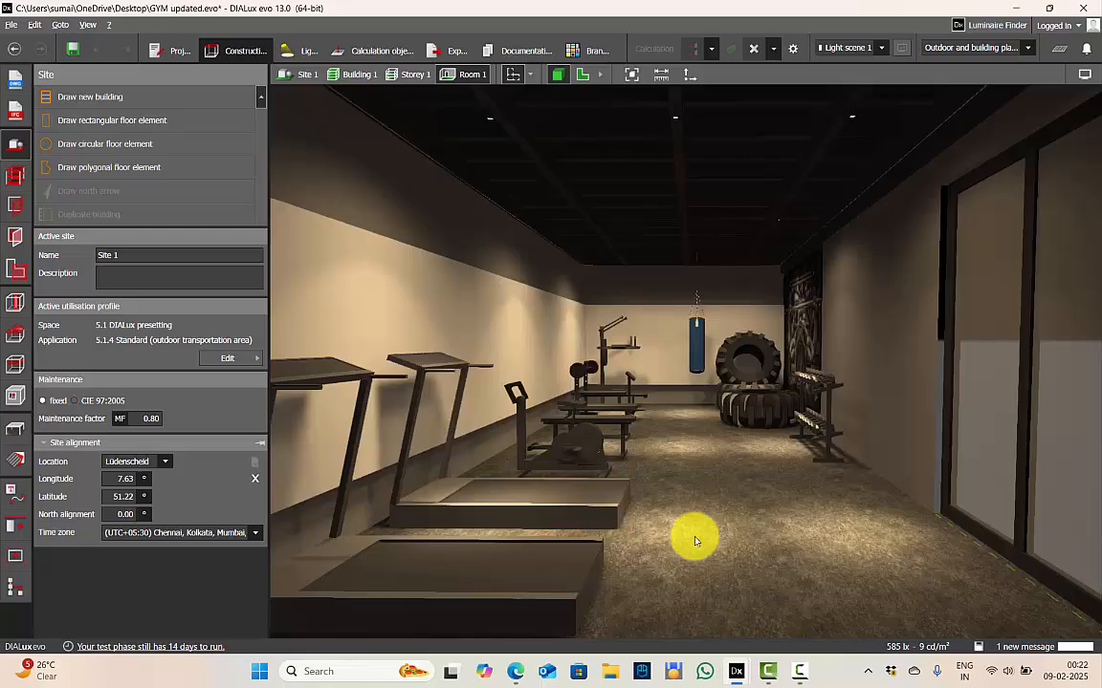
{"action": "mouse_move", "coordinate": [1057, 26]}
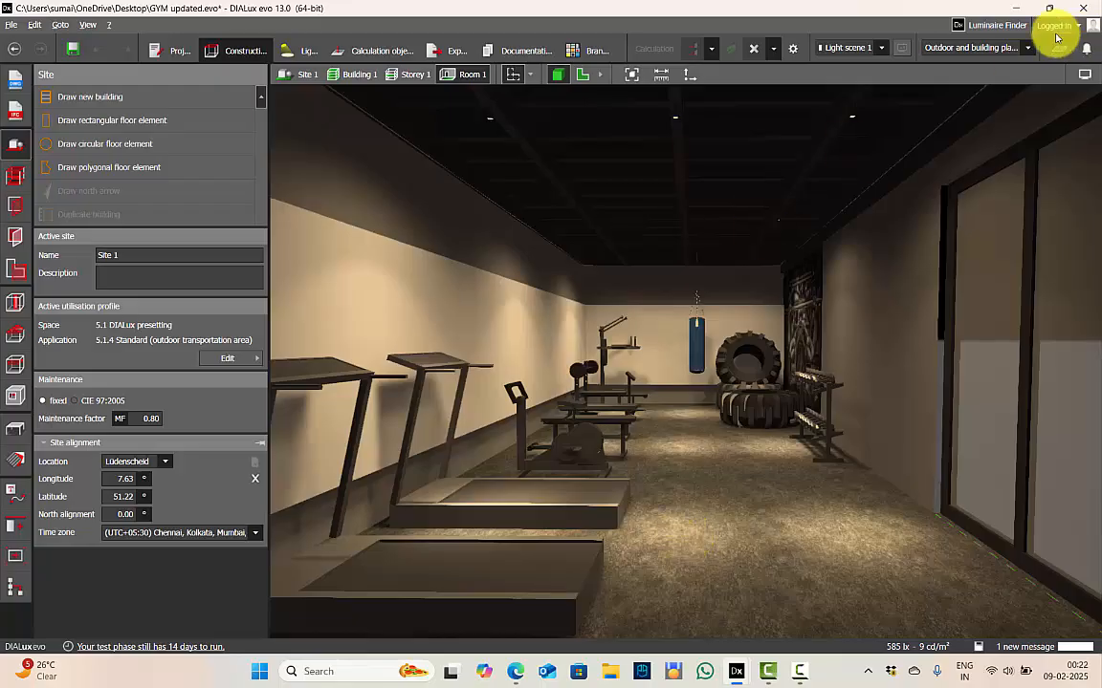
{"action": "mouse_move", "coordinate": [1057, 52]}
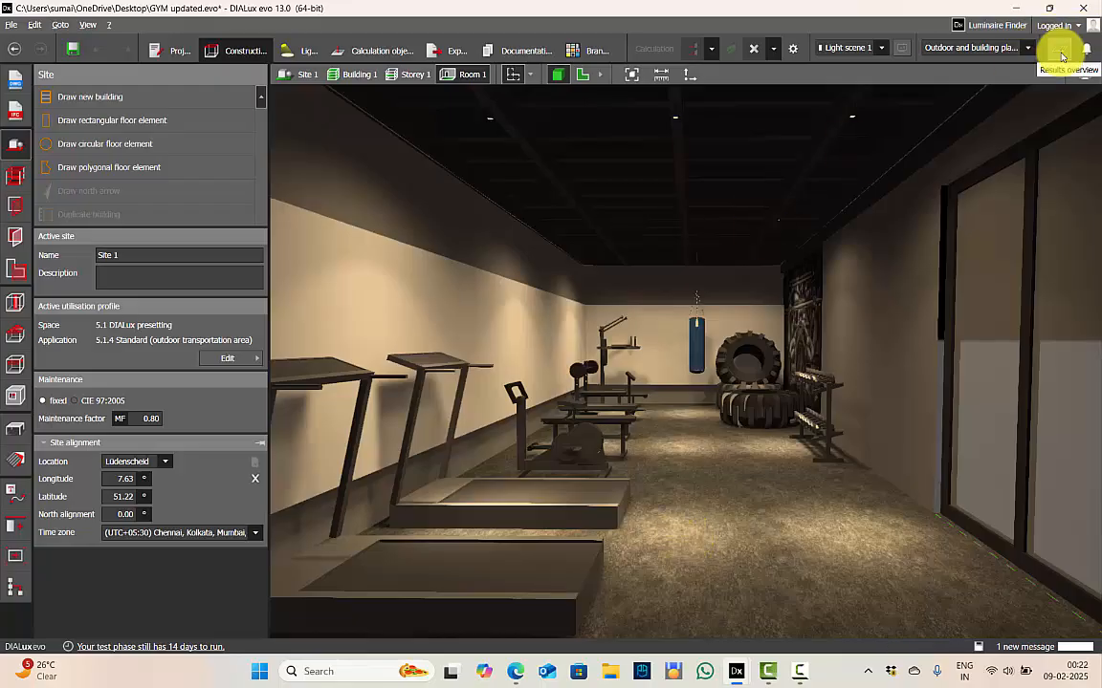
{"action": "left_click", "coordinate": [1057, 51]}
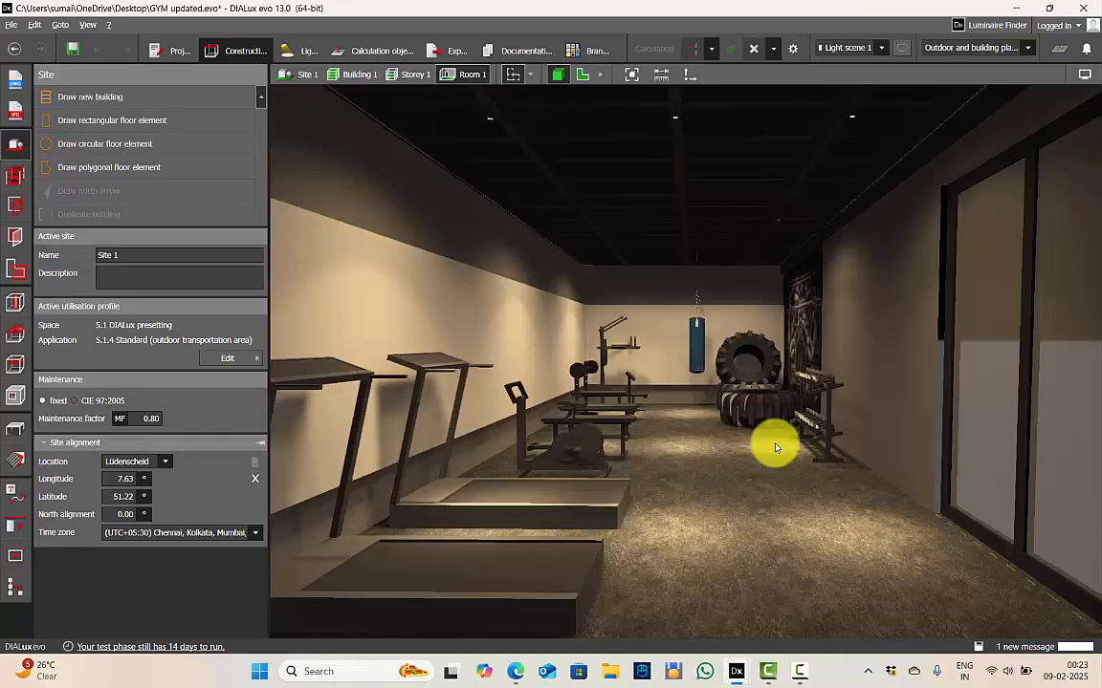
{"action": "mouse_move", "coordinate": [755, 570]}
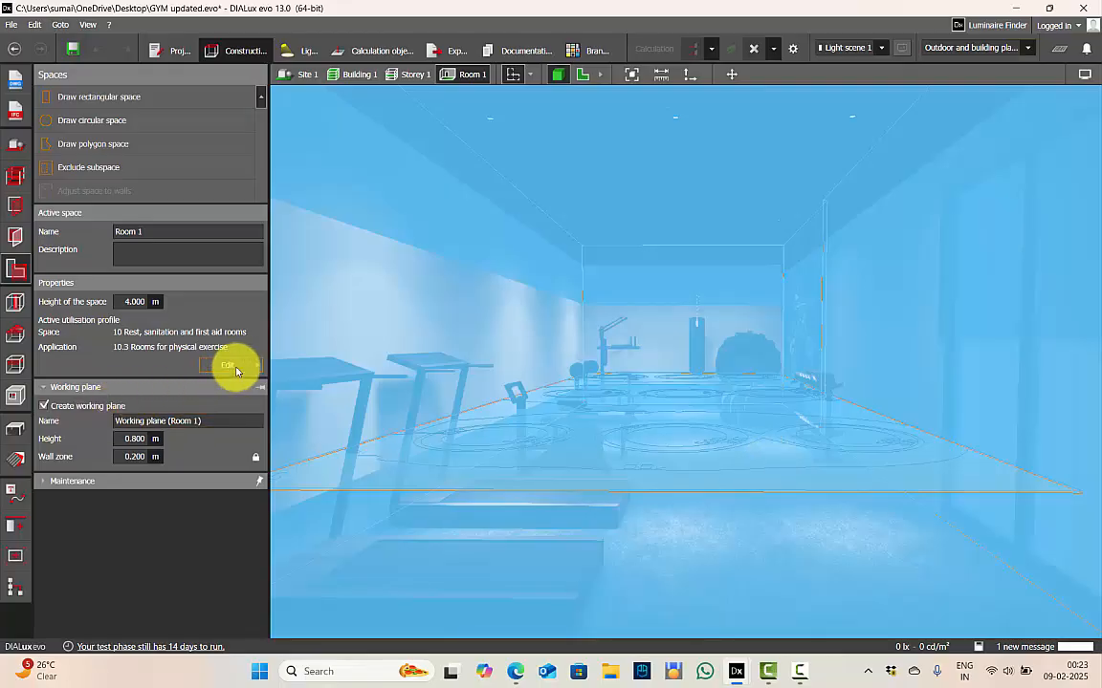
{"action": "left_click", "coordinate": [228, 364]}
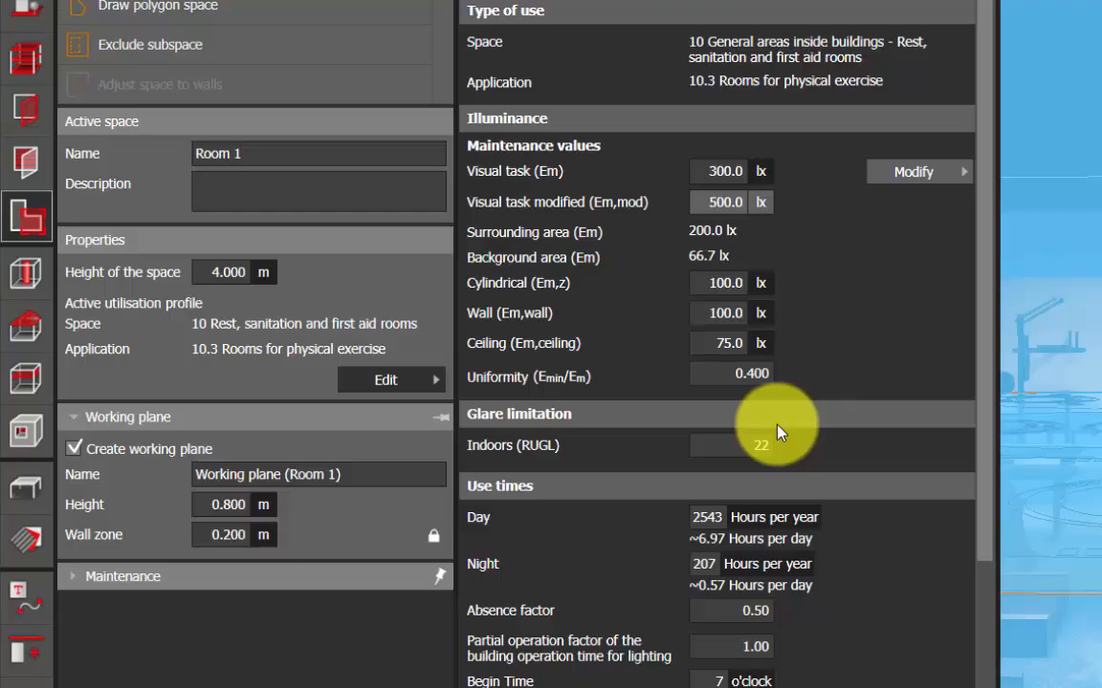
{"action": "mouse_move", "coordinate": [805, 356]}
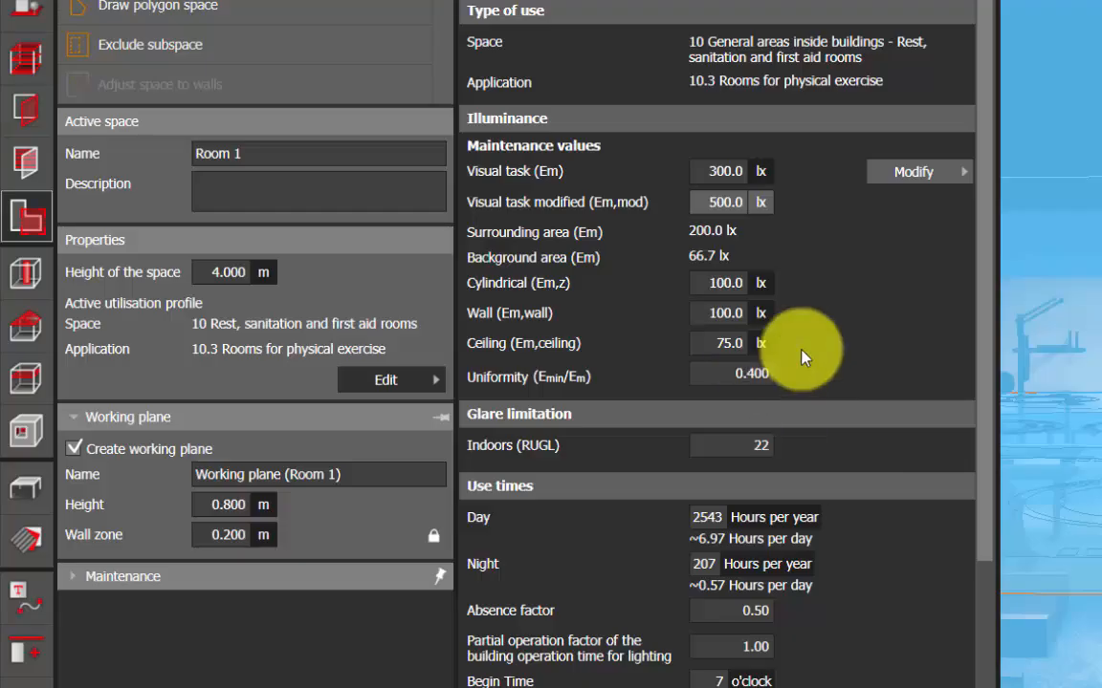
{"action": "mouse_move", "coordinate": [715, 93]}
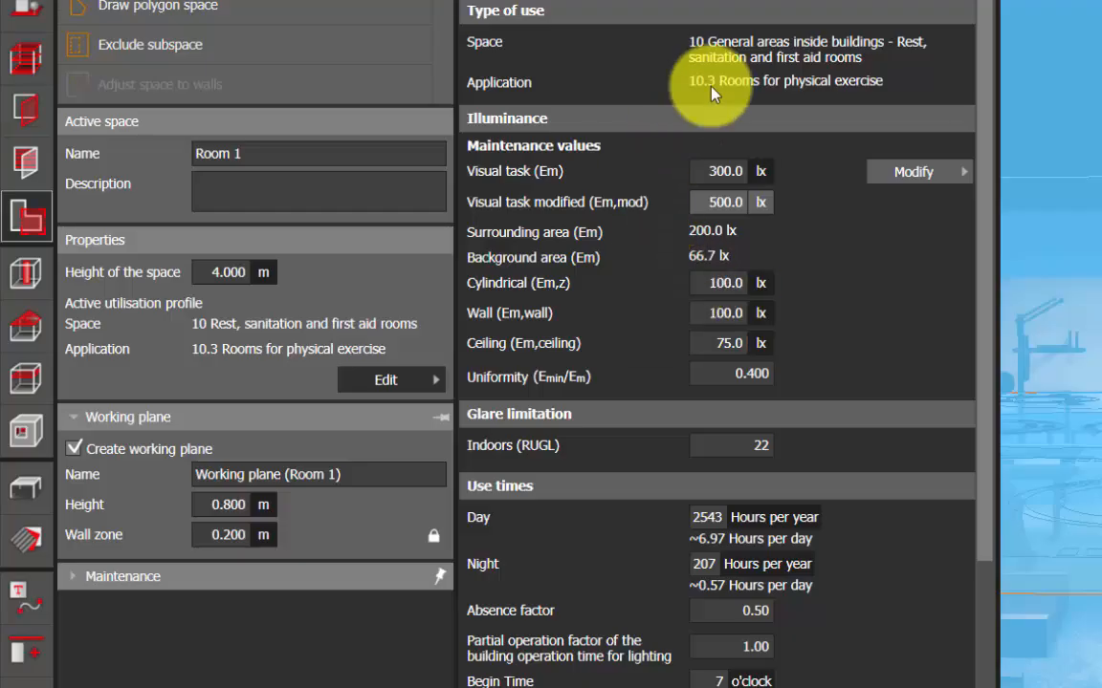
{"action": "mouse_move", "coordinate": [781, 101]}
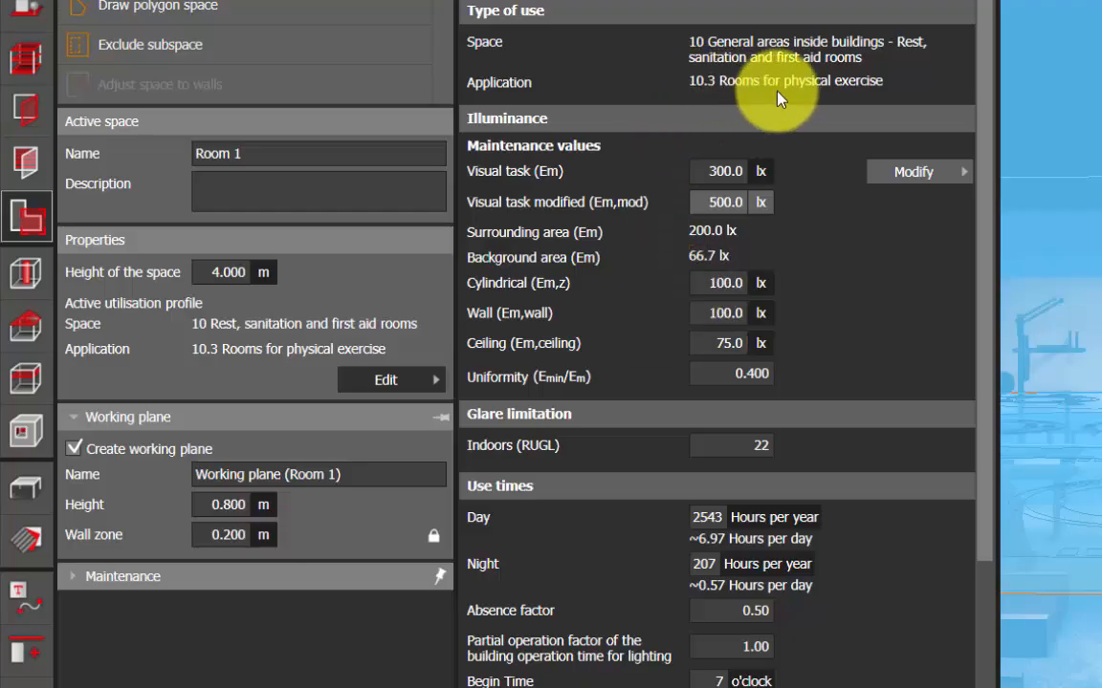
{"action": "mouse_move", "coordinate": [791, 229]}
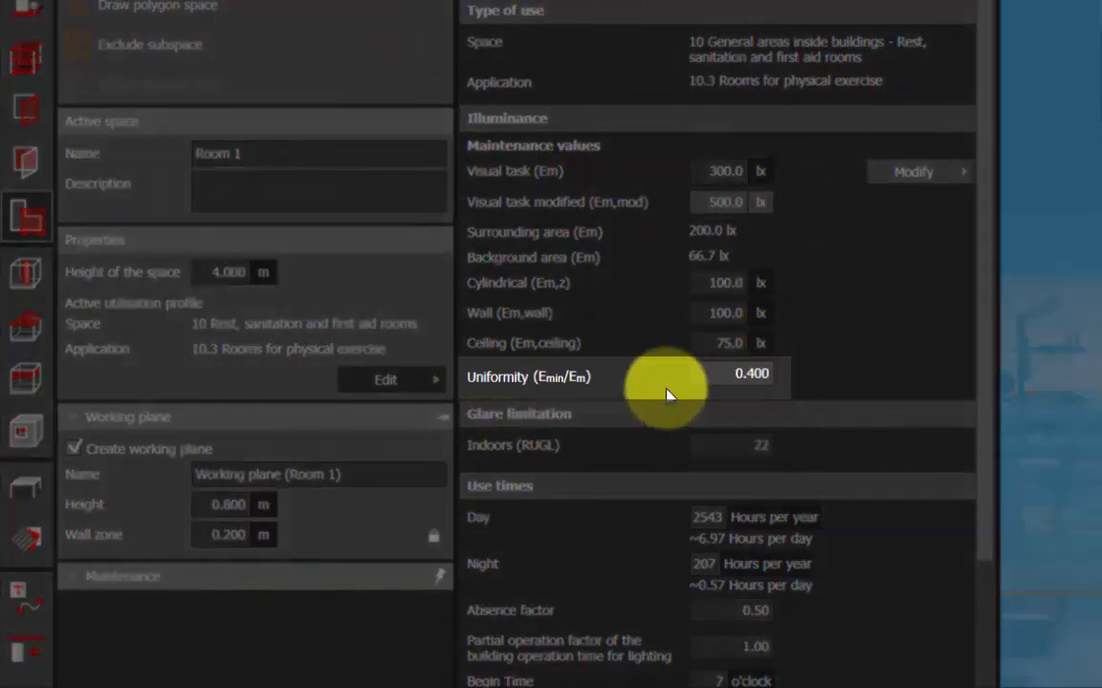
{"action": "mouse_move", "coordinate": [668, 395]}
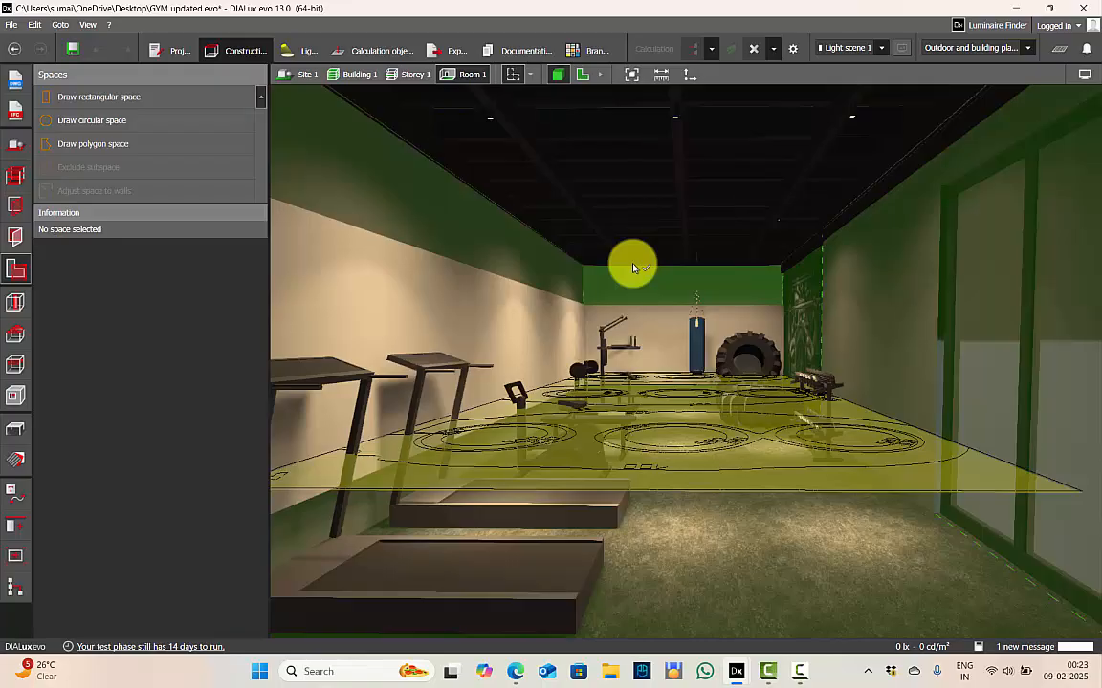
- Select the gym's working plane to review its 0.8 m height and 0.2 m wall zone
{"action": "left_click", "coordinate": [381, 49]}
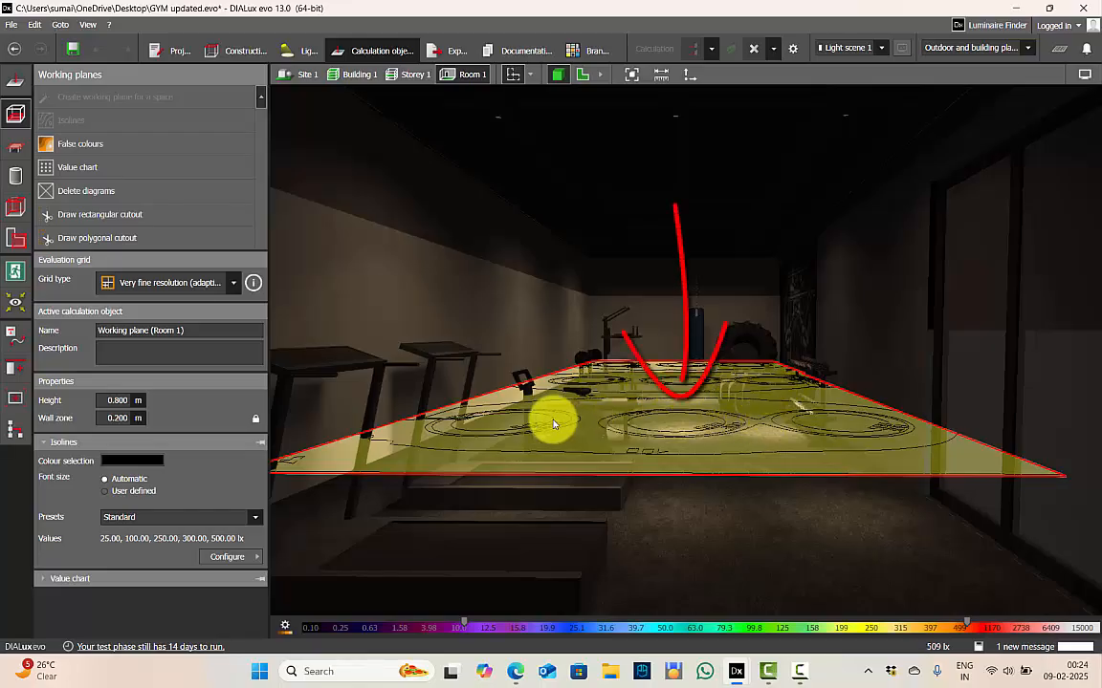
{"action": "mouse_move", "coordinate": [564, 413]}
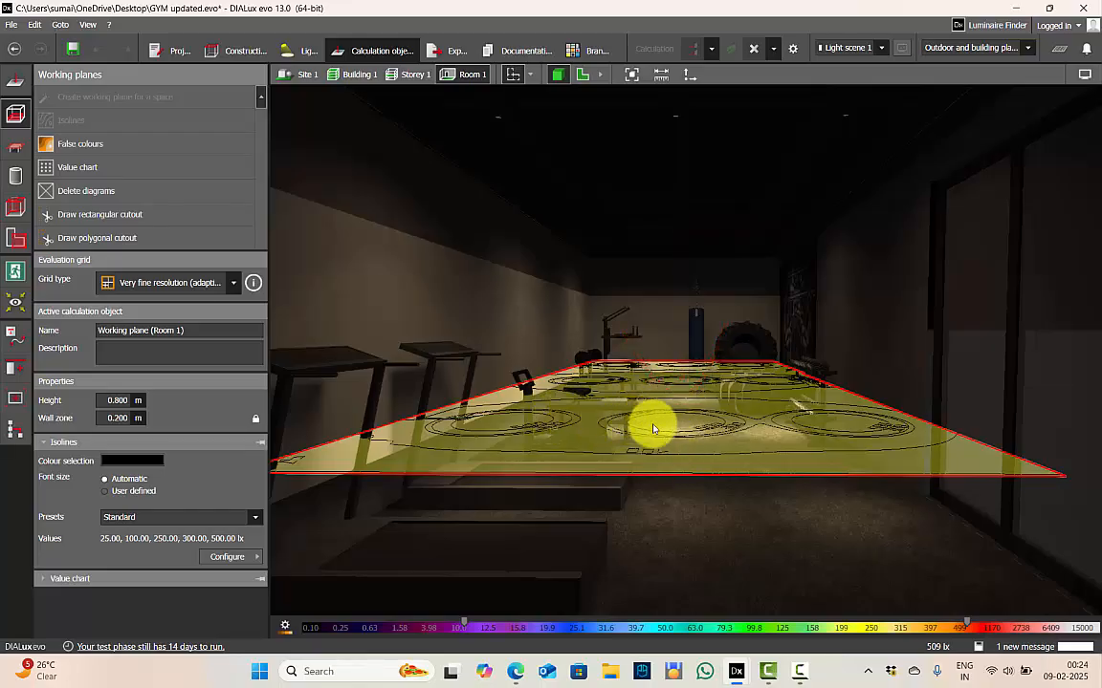
{"action": "mouse_move", "coordinate": [719, 415]}
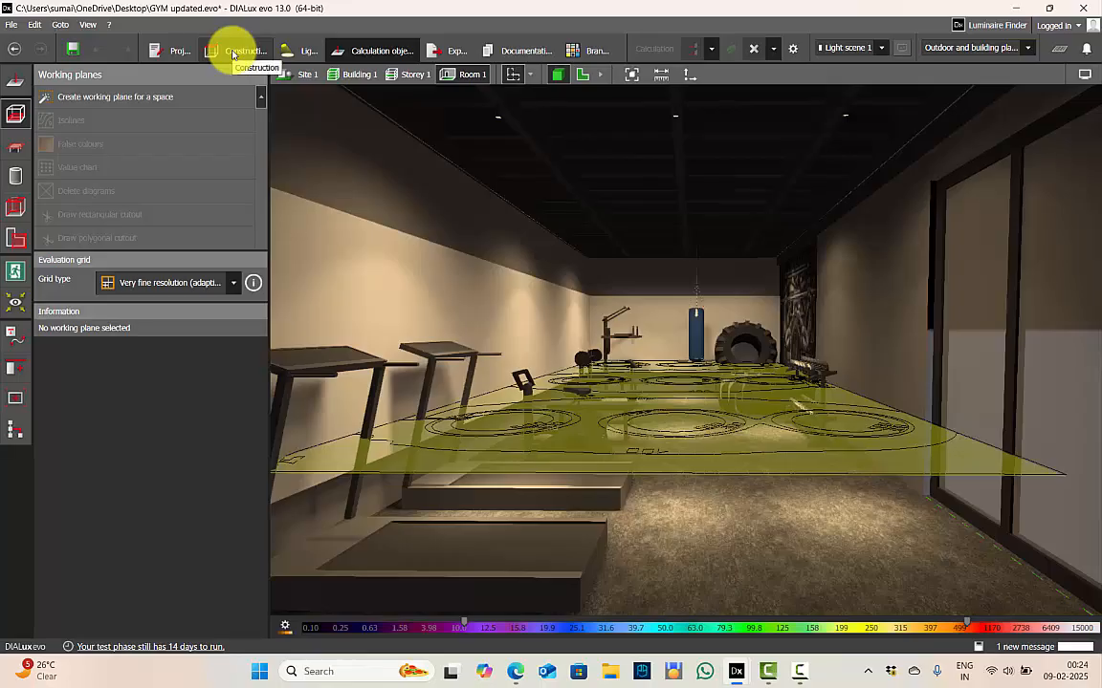
{"action": "mouse_move", "coordinate": [247, 130]}
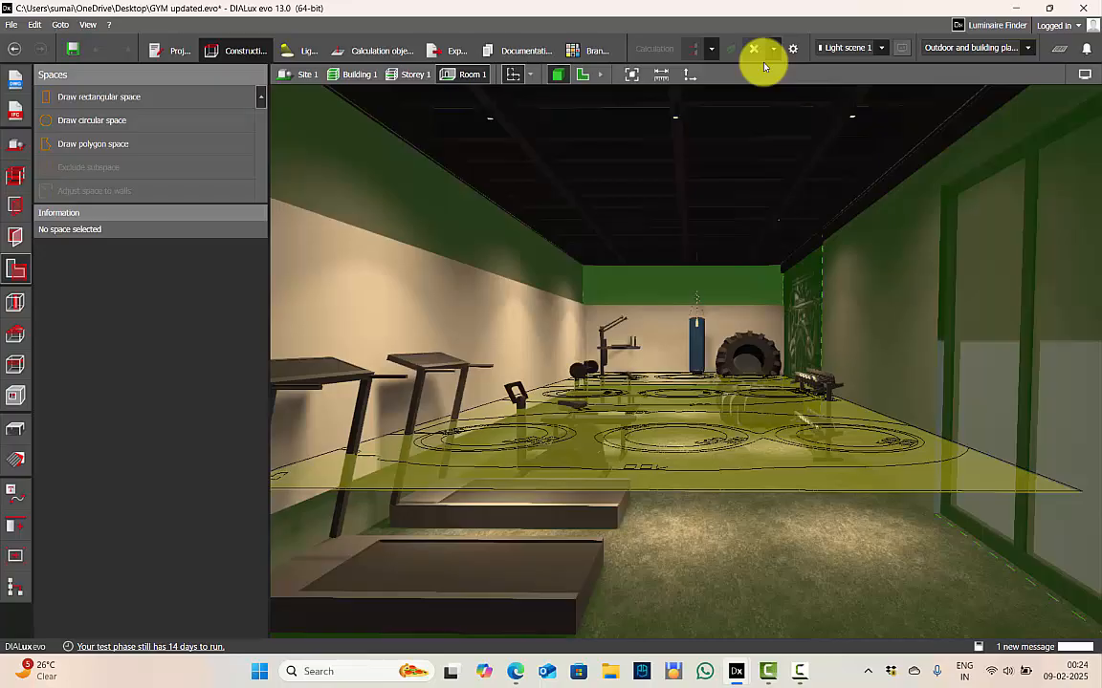
- Delete the existing calculation results from Construction and accept that they become invalid
{"action": "left_click", "coordinate": [793, 49]}
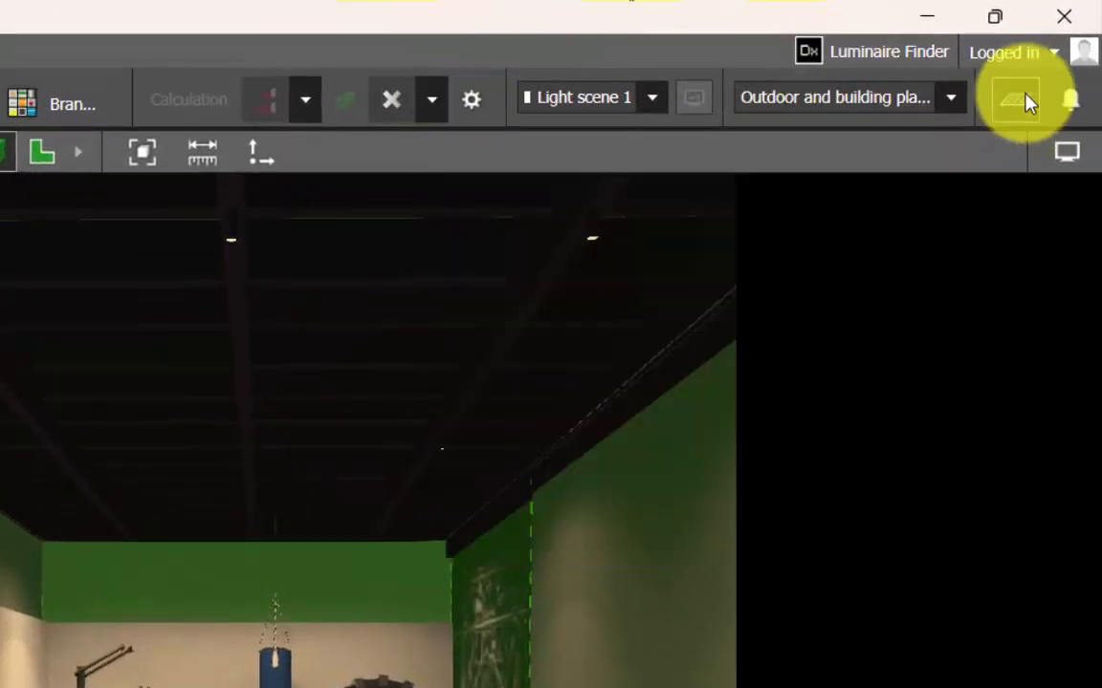
{"action": "left_click", "coordinate": [1020, 99]}
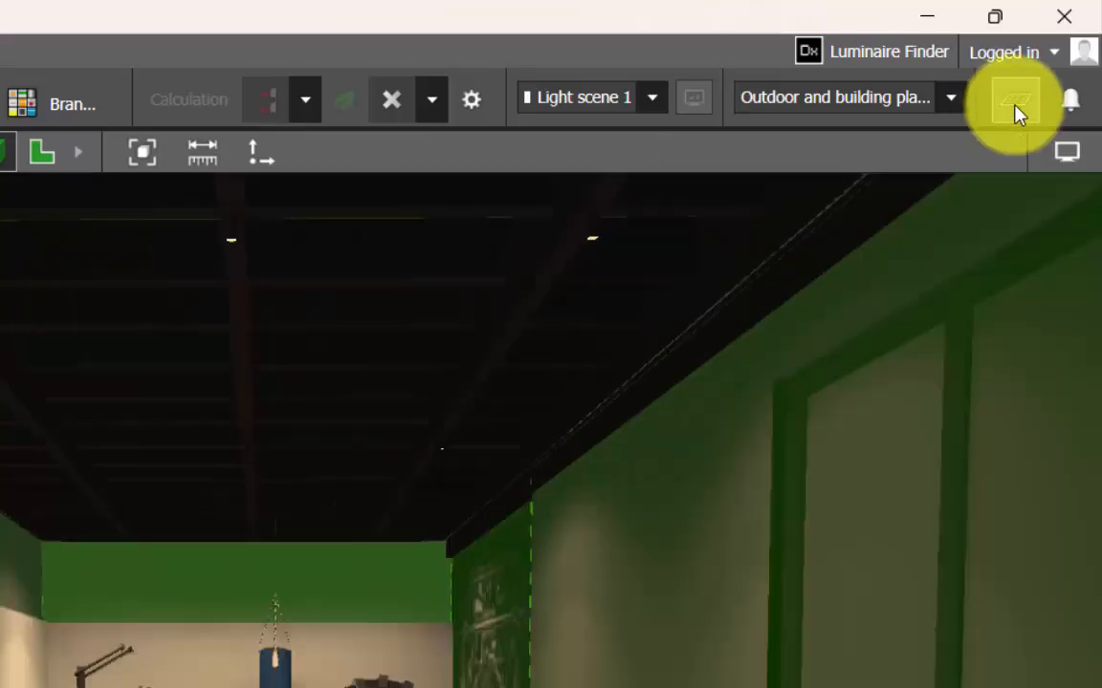
{"action": "left_click", "coordinate": [472, 99]}
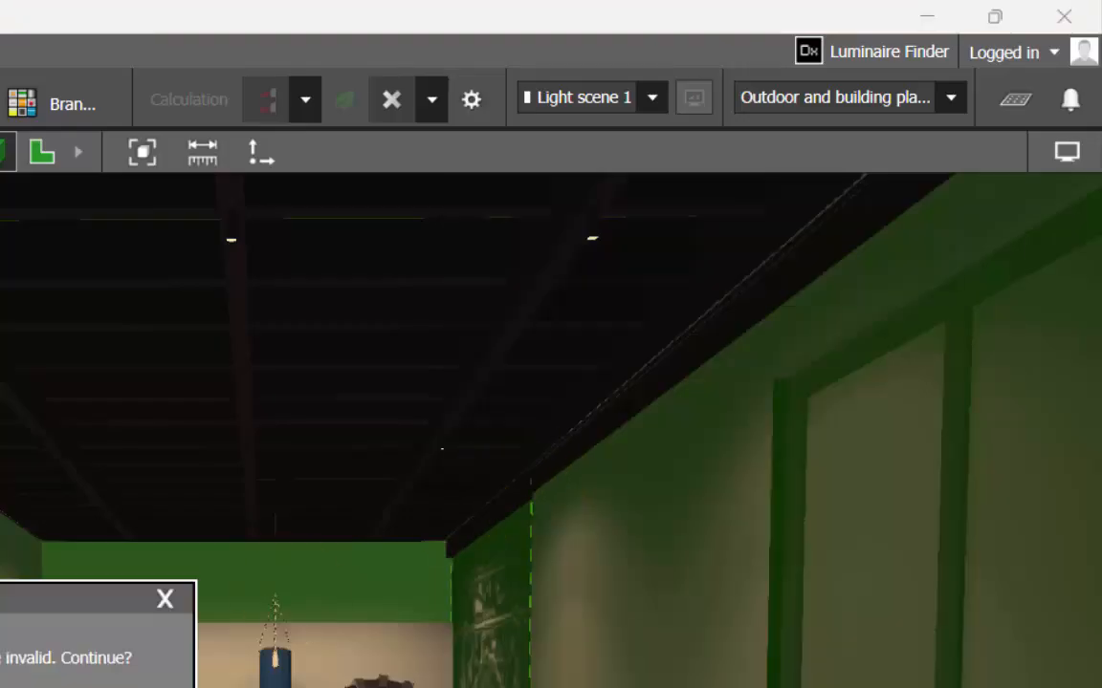
{"action": "left_click", "coordinate": [469, 99]}
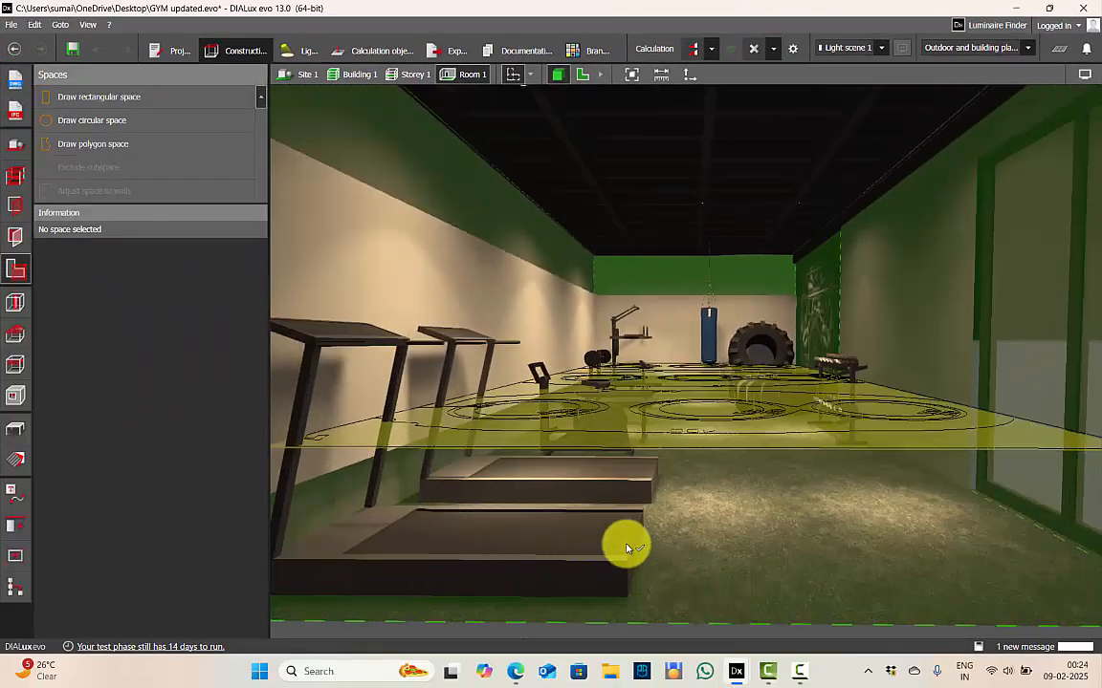
- Orbit the view to look at the gym room from another angle
{"action": "left_click_drag", "start_coordinate": [626, 548], "coordinate": [387, 407]}
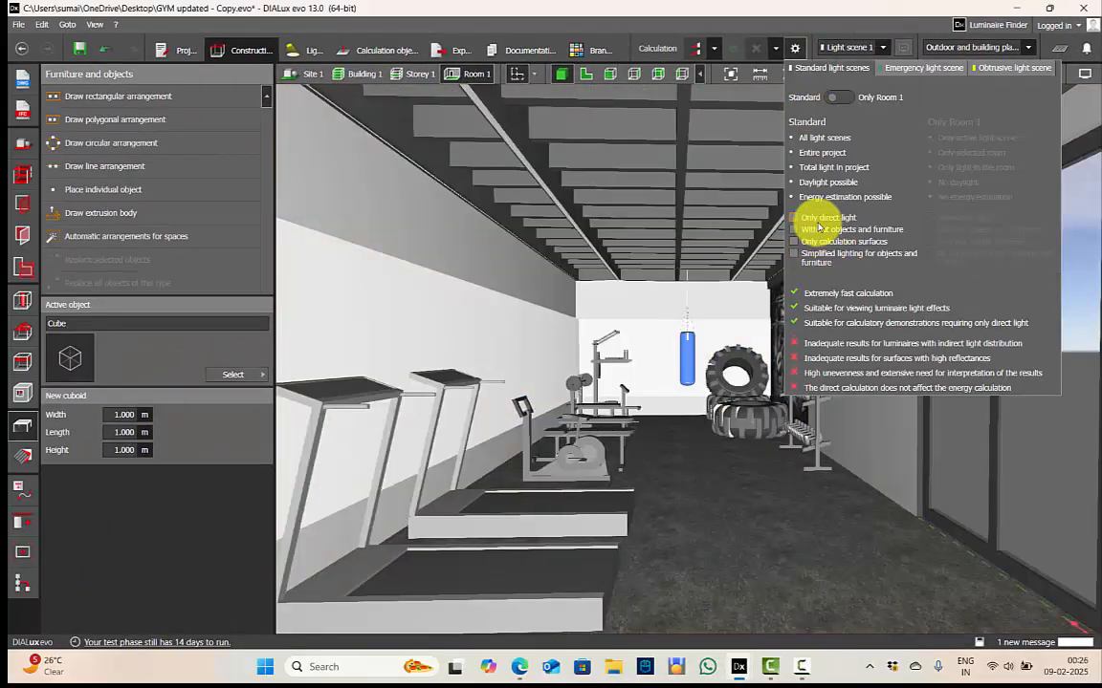
- Choose the direct-light calculation option that leaves out objects and furniture
{"action": "left_click", "coordinate": [794, 230]}
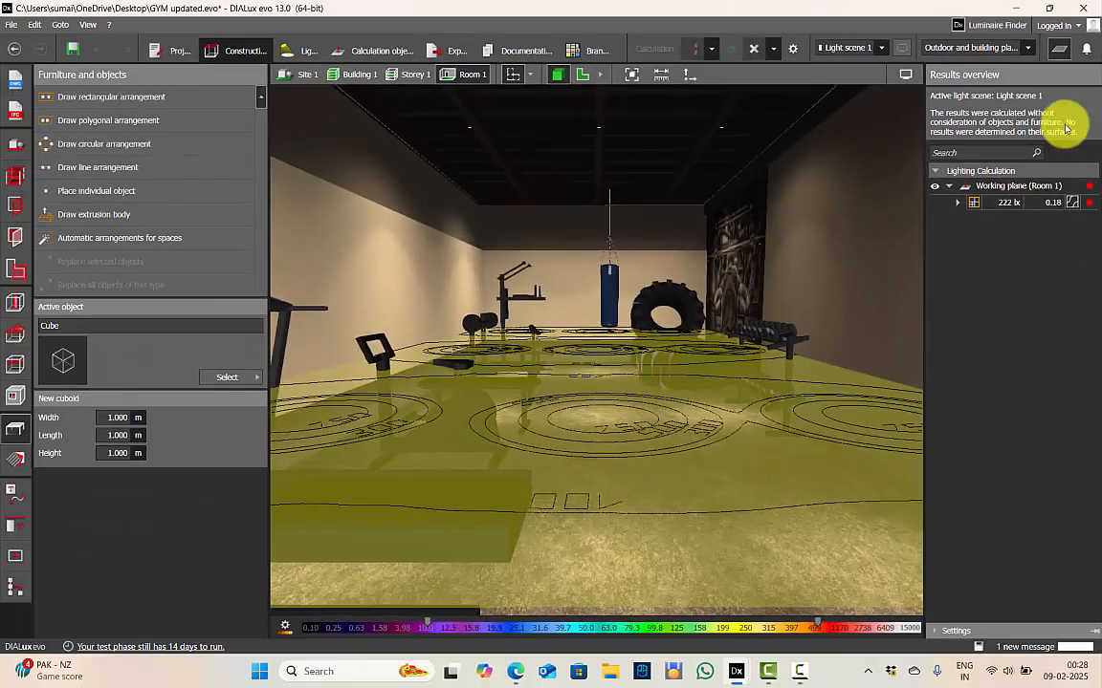
{"action": "mouse_move", "coordinate": [949, 397]}
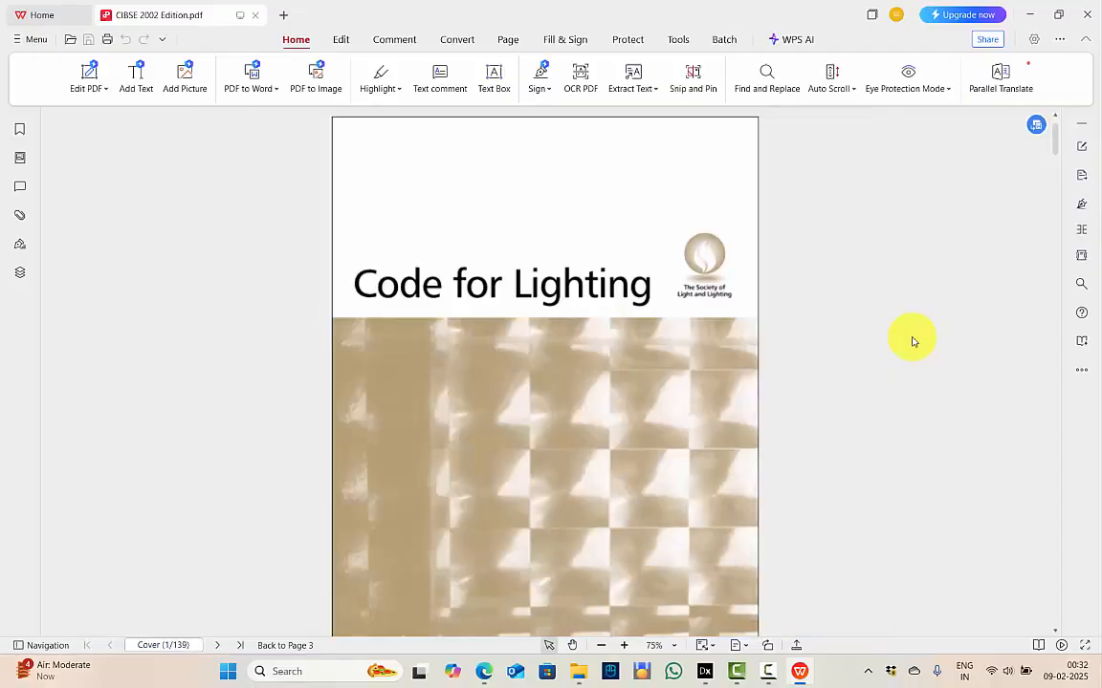
- Scroll to section 3.10.2 and highlight the bedded areas heading and uniformity note
{"action": "scroll", "scroll_direction": "down", "scroll_amount": 3}
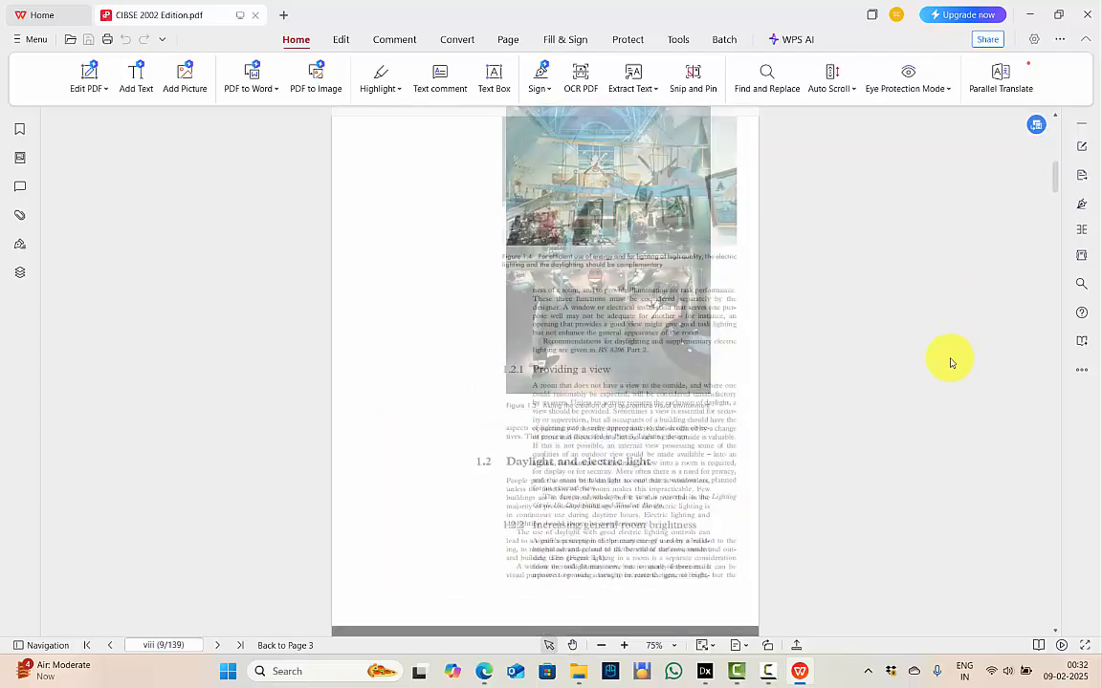
{"action": "scroll", "scroll_direction": "down", "scroll_amount": 3}
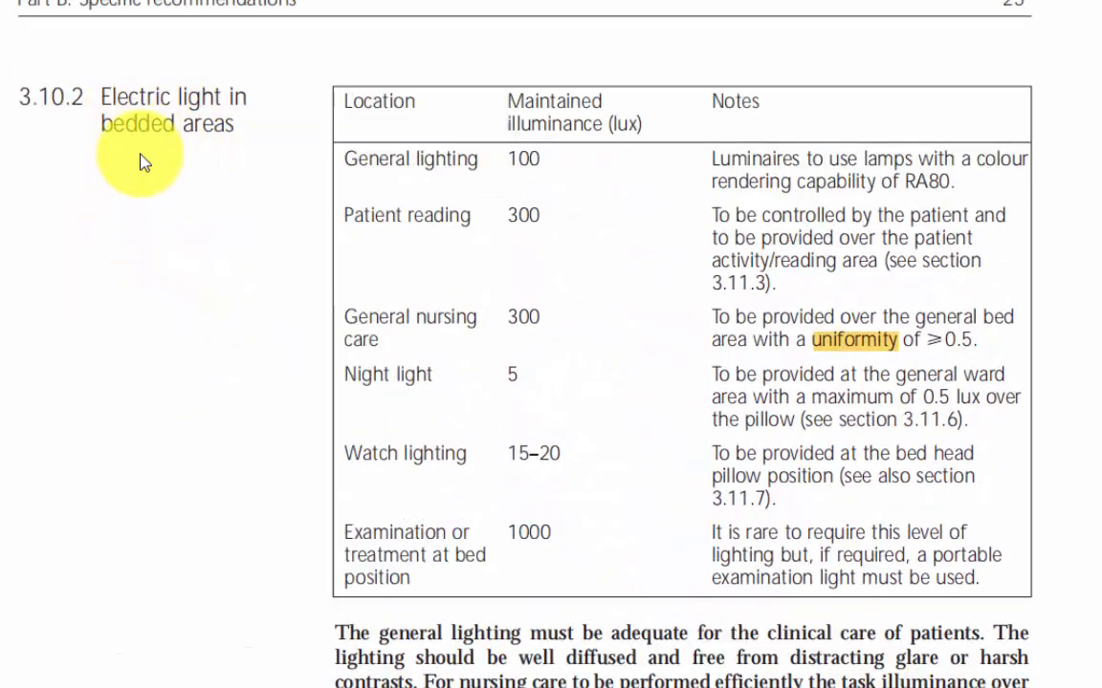
{"action": "left_click_drag", "start_coordinate": [101, 123], "coordinate": [234, 123]}
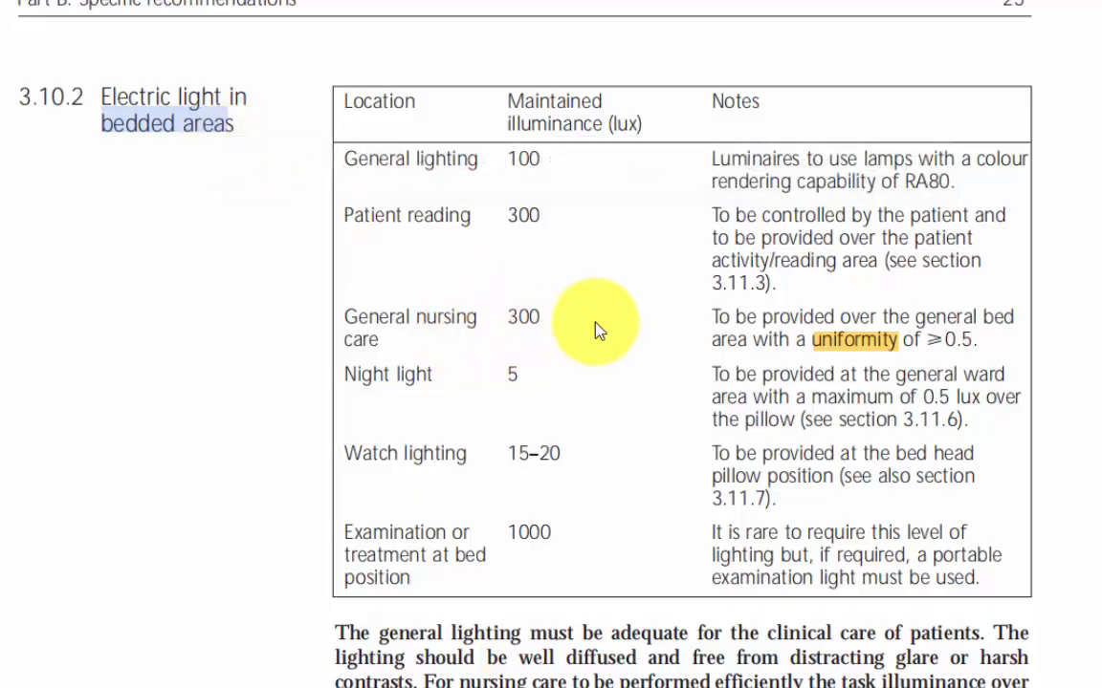
{"action": "double_click", "coordinate": [523, 316]}
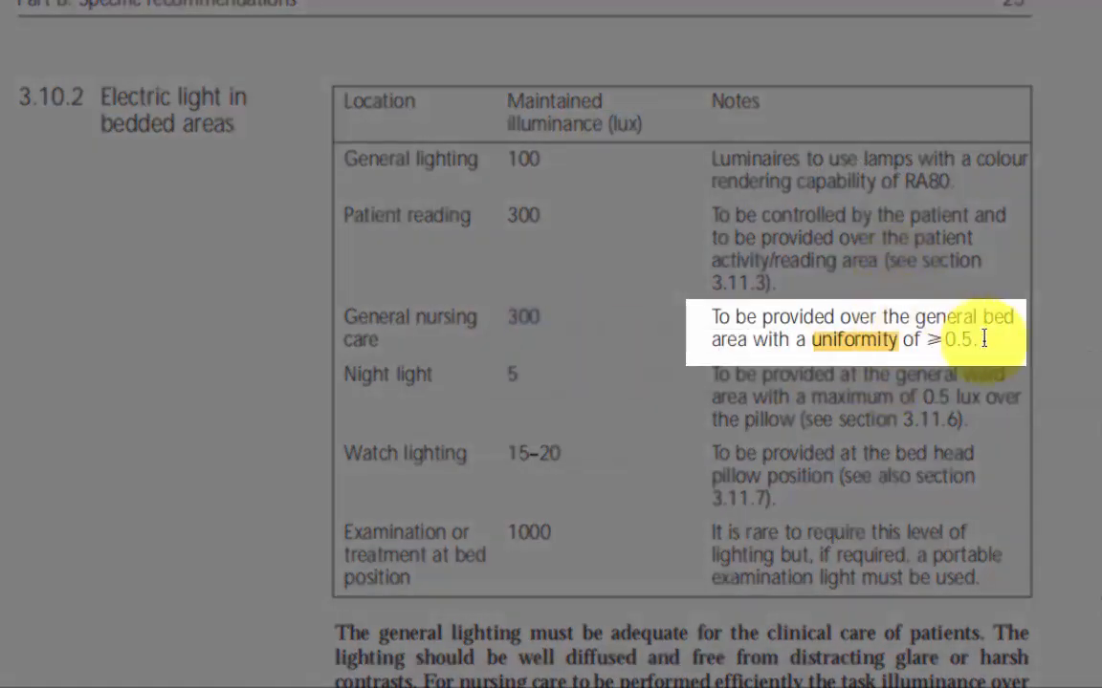
{"action": "mouse_move", "coordinate": [1051, 571]}
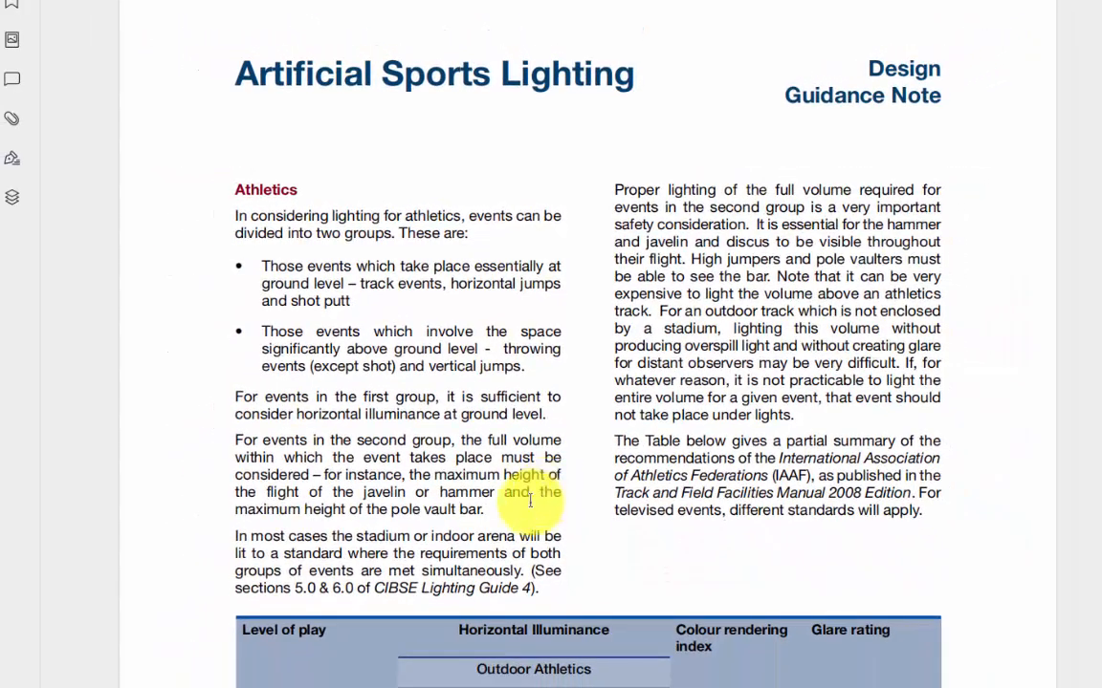
- Scroll to the Sport England Horizontal Illuminance table on page 34
{"action": "scroll", "scroll_direction": "down", "scroll_amount": 3}
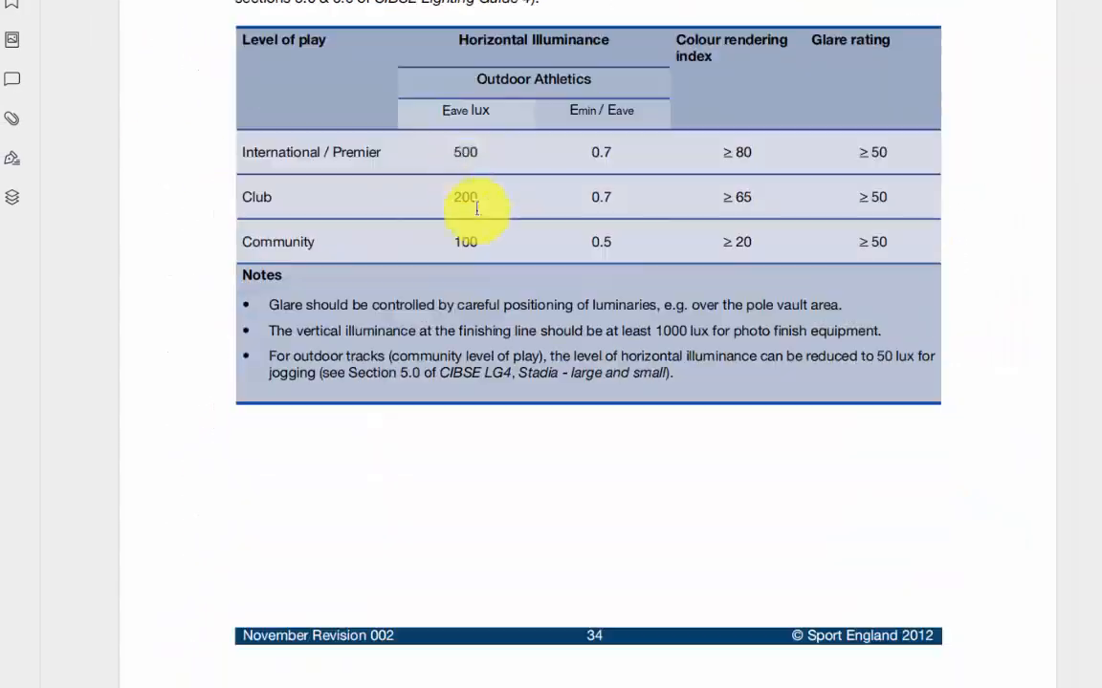
{"action": "left_click", "coordinate": [766, 76]}
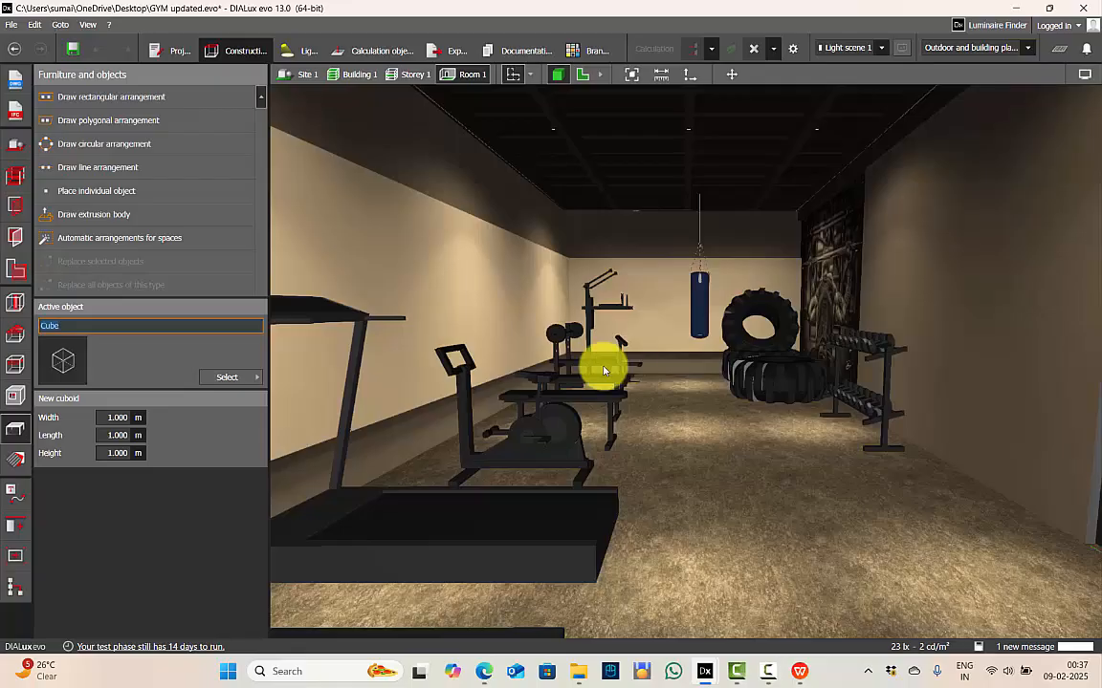
{"action": "mouse_move", "coordinate": [16, 268]}
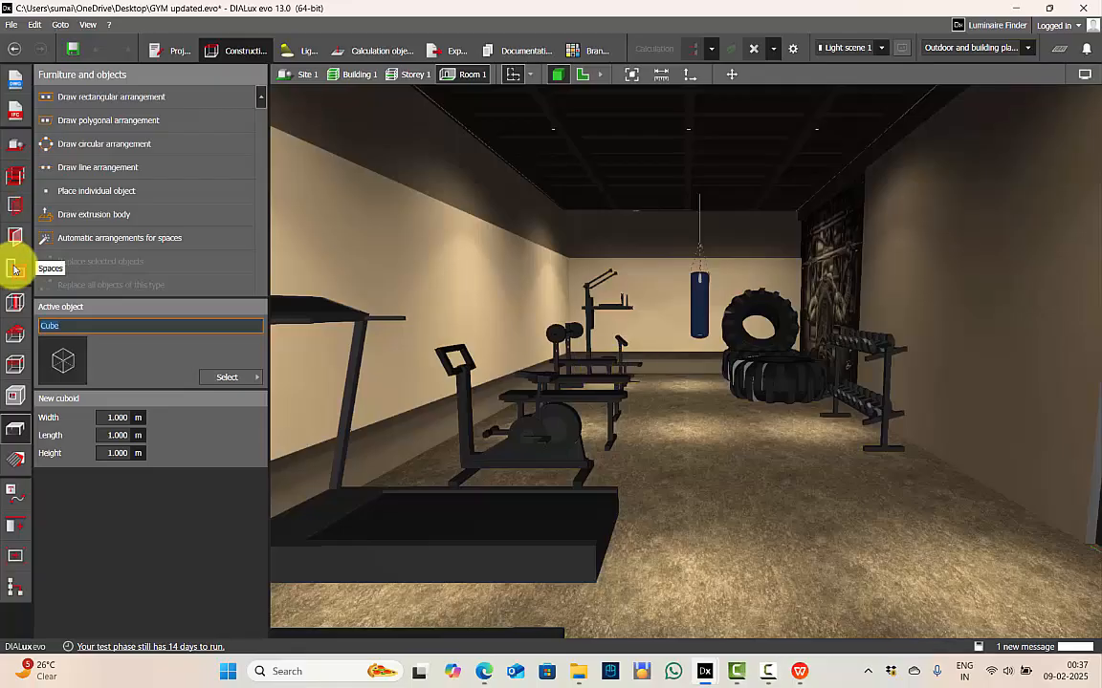